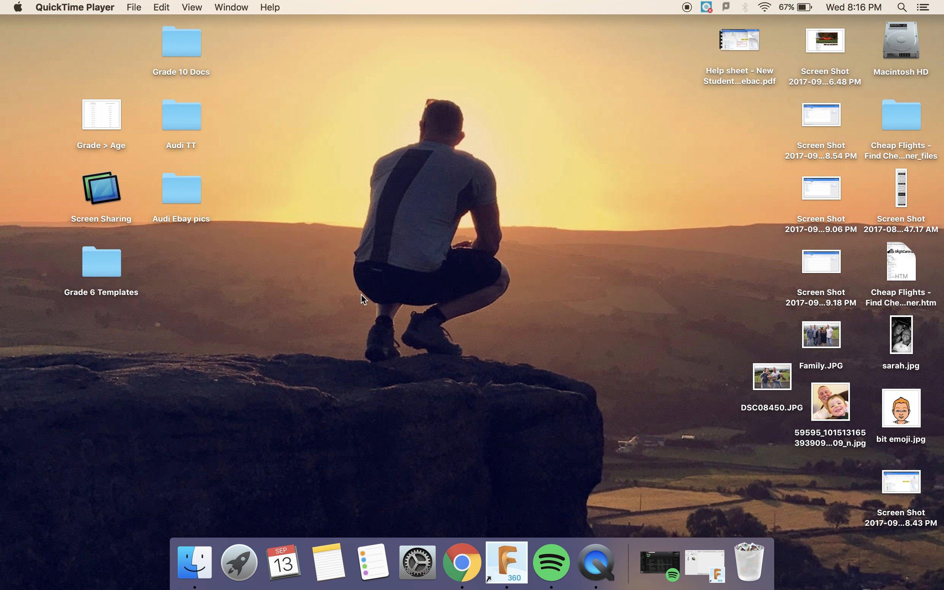
mouse_move(506, 563)
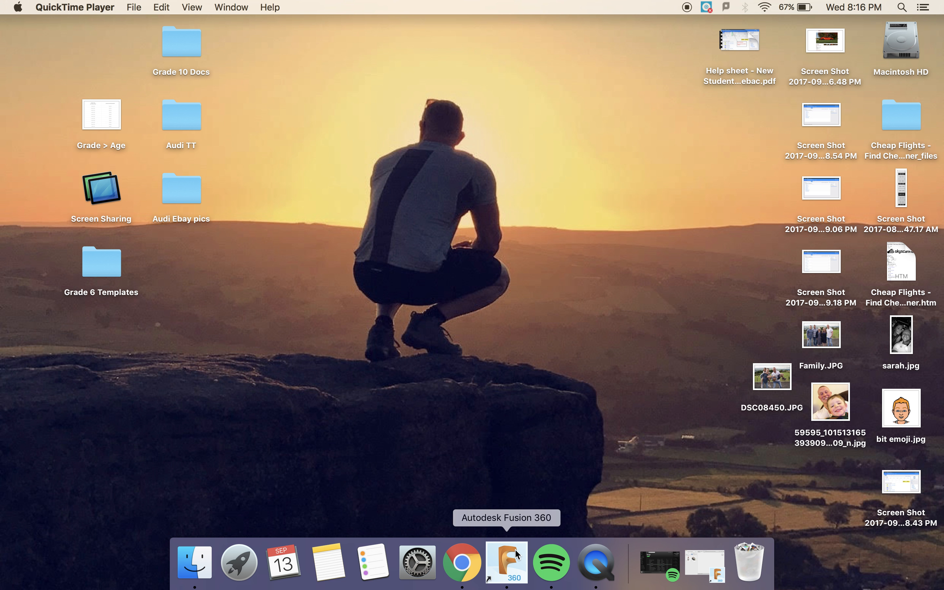
mouse_move(325, 510)
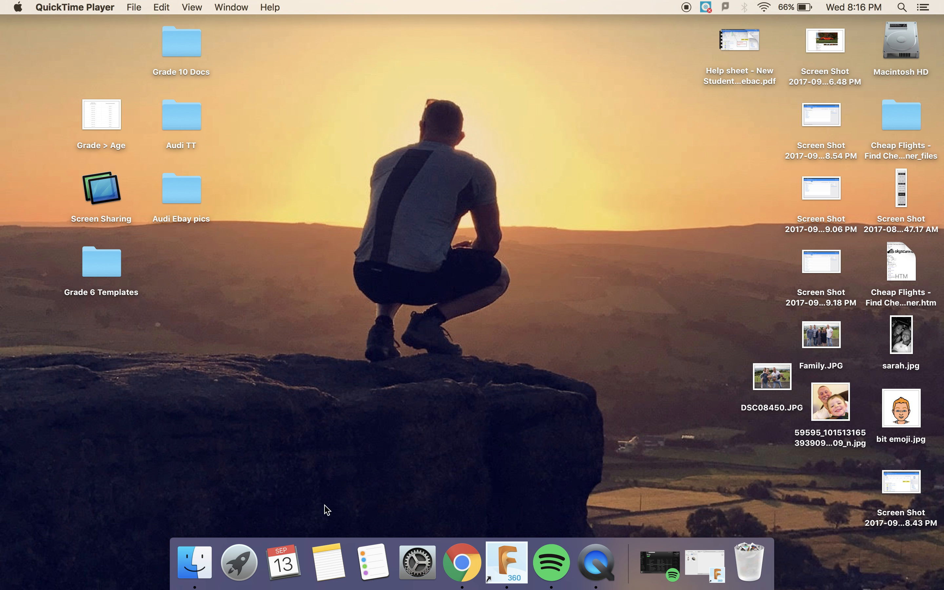
- Launch Autodesk Fusion 360 from Launchpad
click(239, 562)
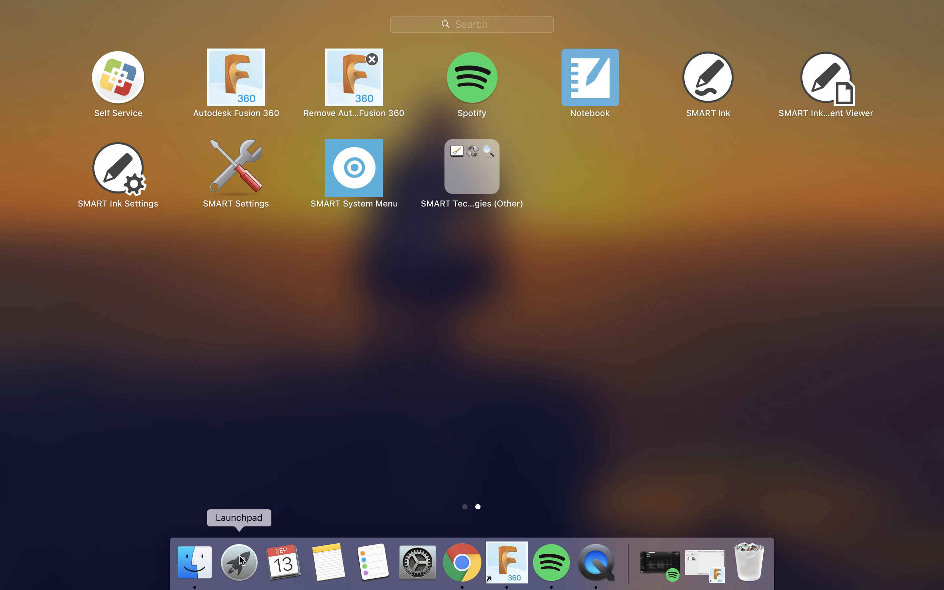
mouse_move(255, 86)
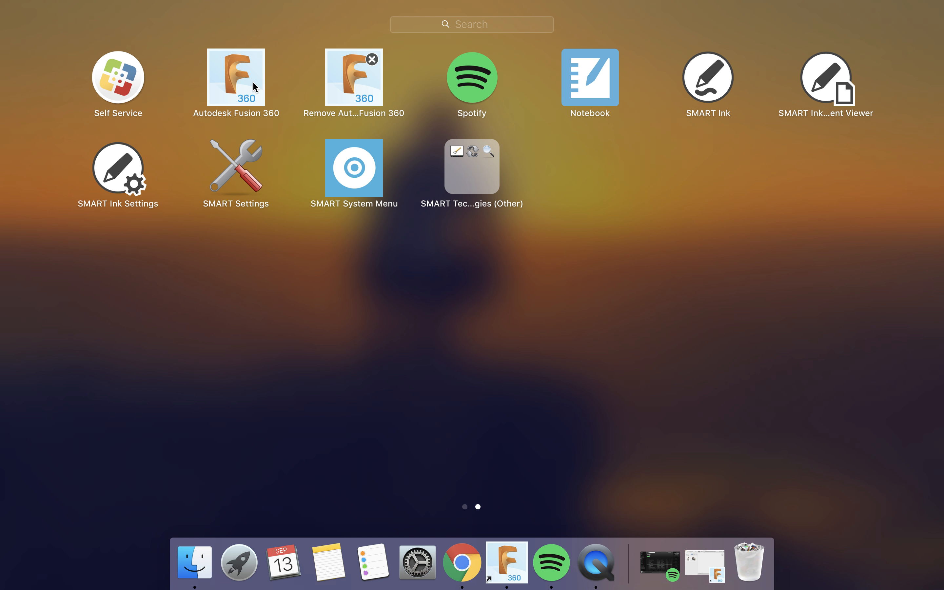
mouse_move(551, 562)
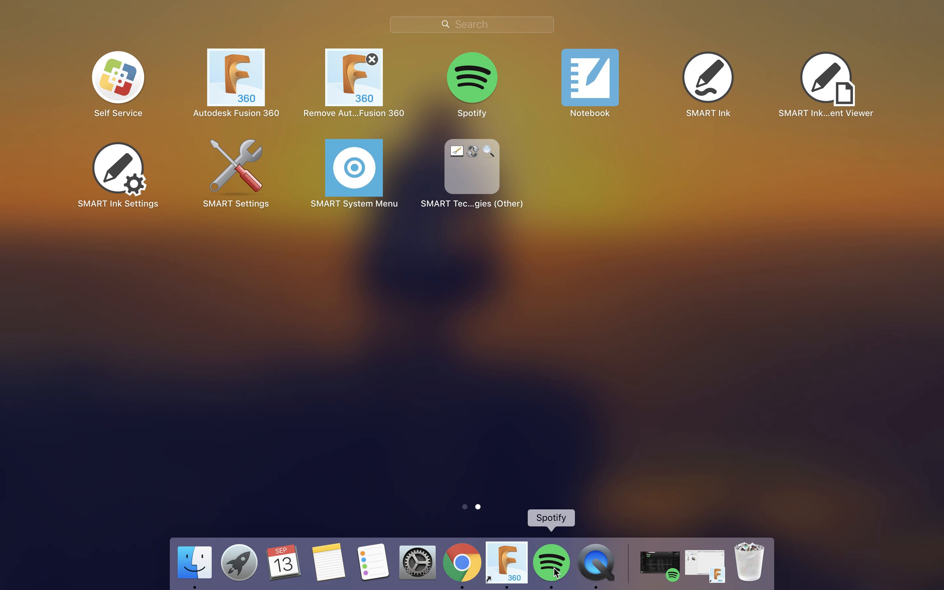
click(506, 562)
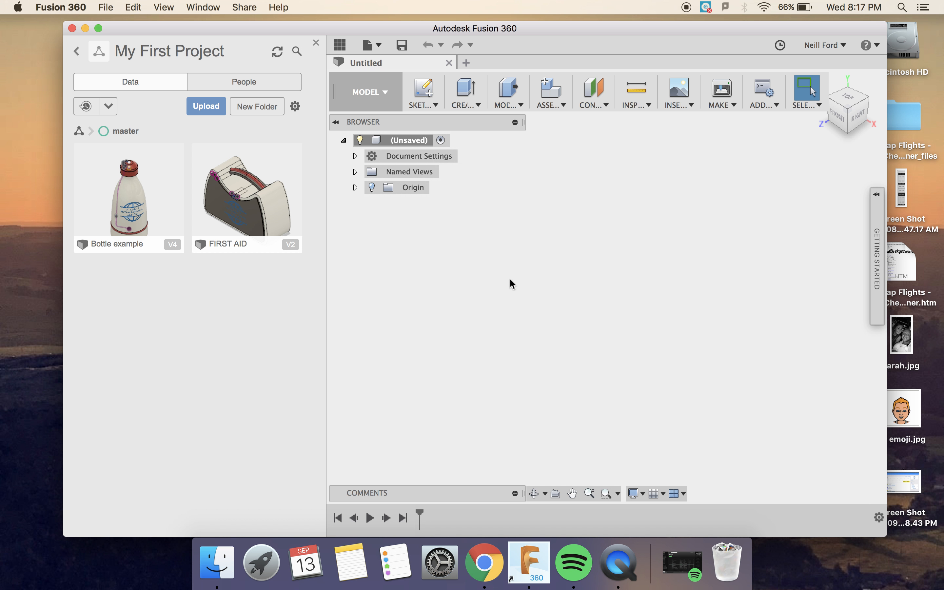
mouse_move(120, 152)
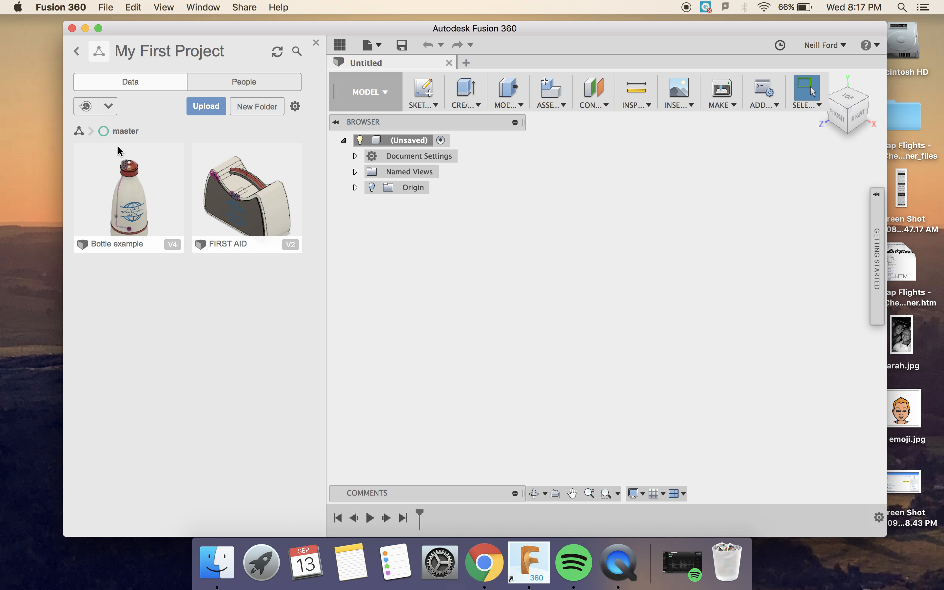
mouse_move(284, 199)
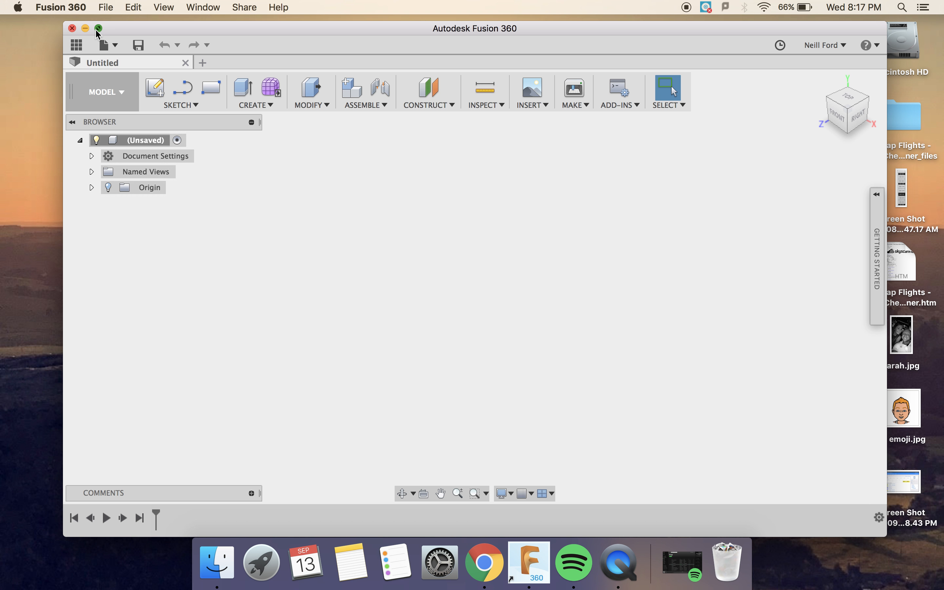
- Expand the Fusion 360 window to full screen with the untitled design filling the display
click(98, 28)
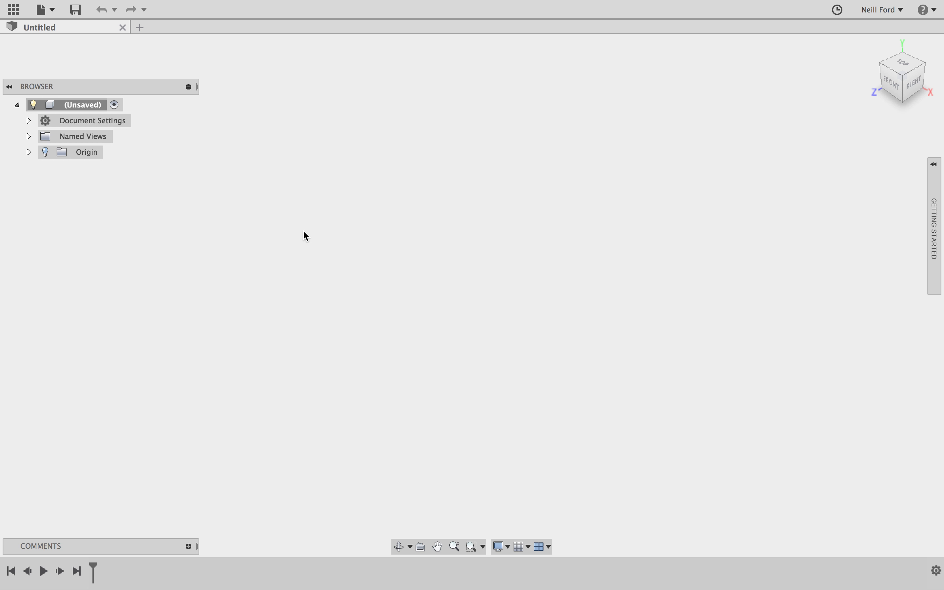
mouse_move(361, 374)
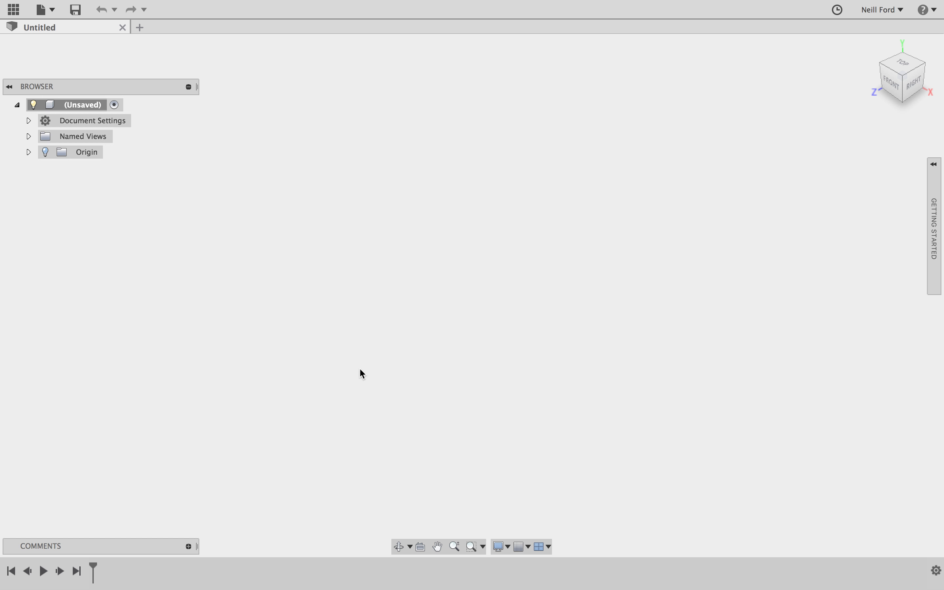